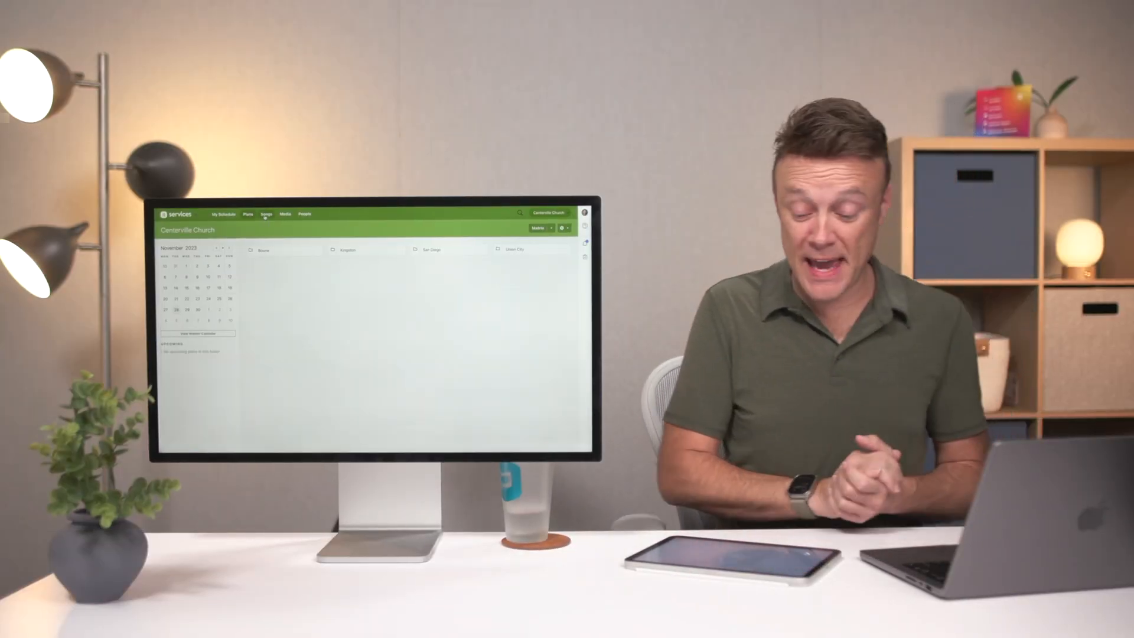
- Show the Songs library listing all 172 songs with keys, BPM and dates
left_click(265, 214)
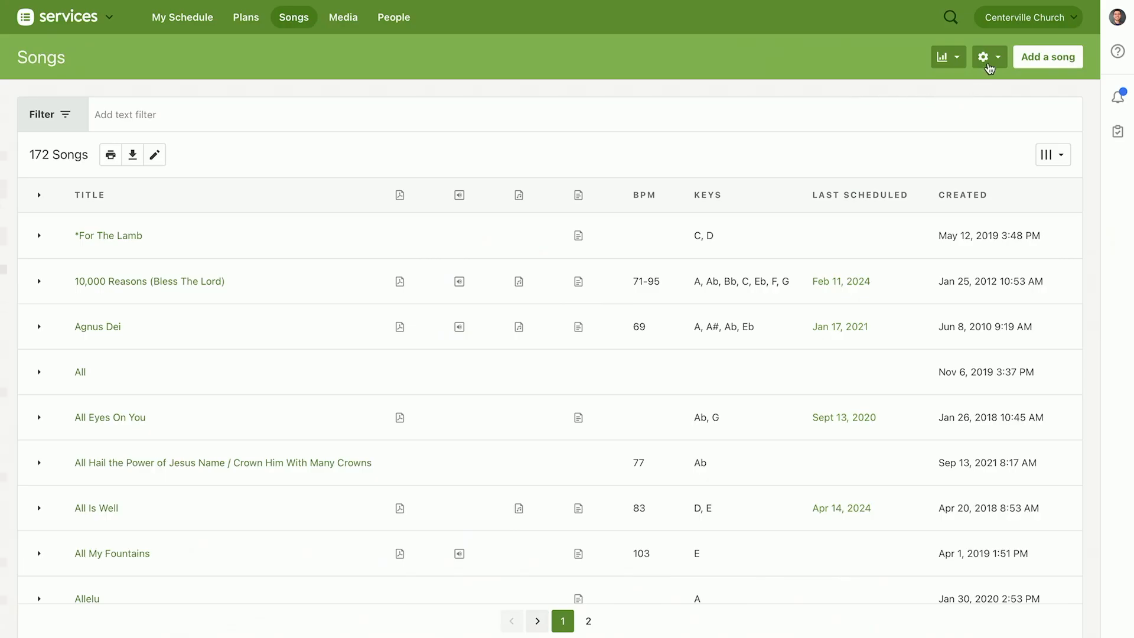
- View the Song File Integrations page showing MultiTracks, PraiseCharts and SongSelect enabled
left_click(985, 56)
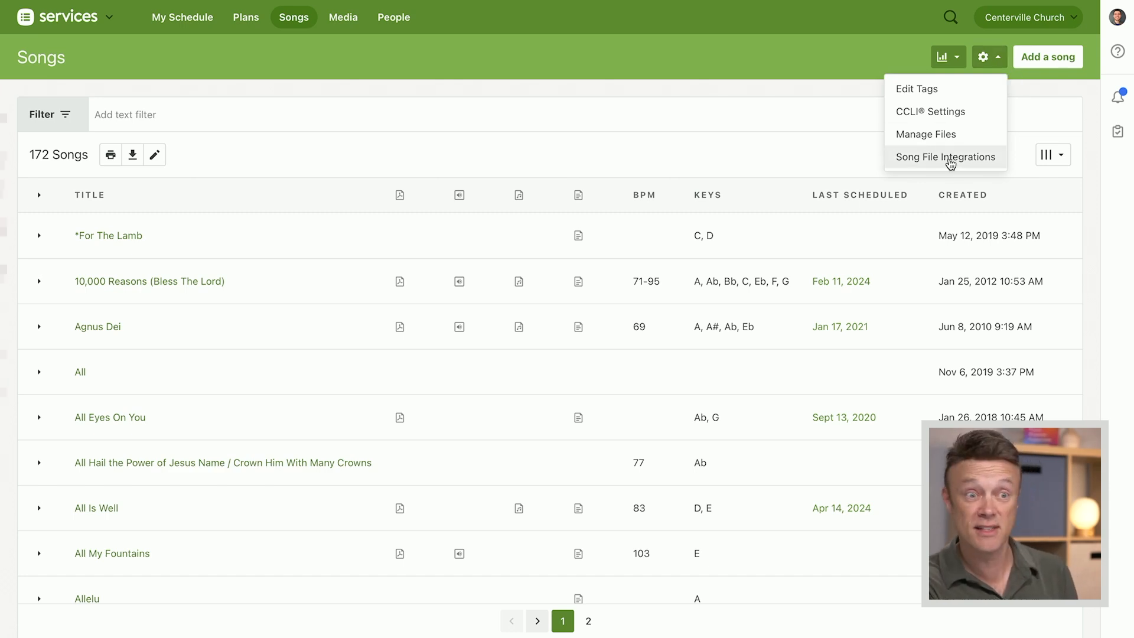
left_click(945, 157)
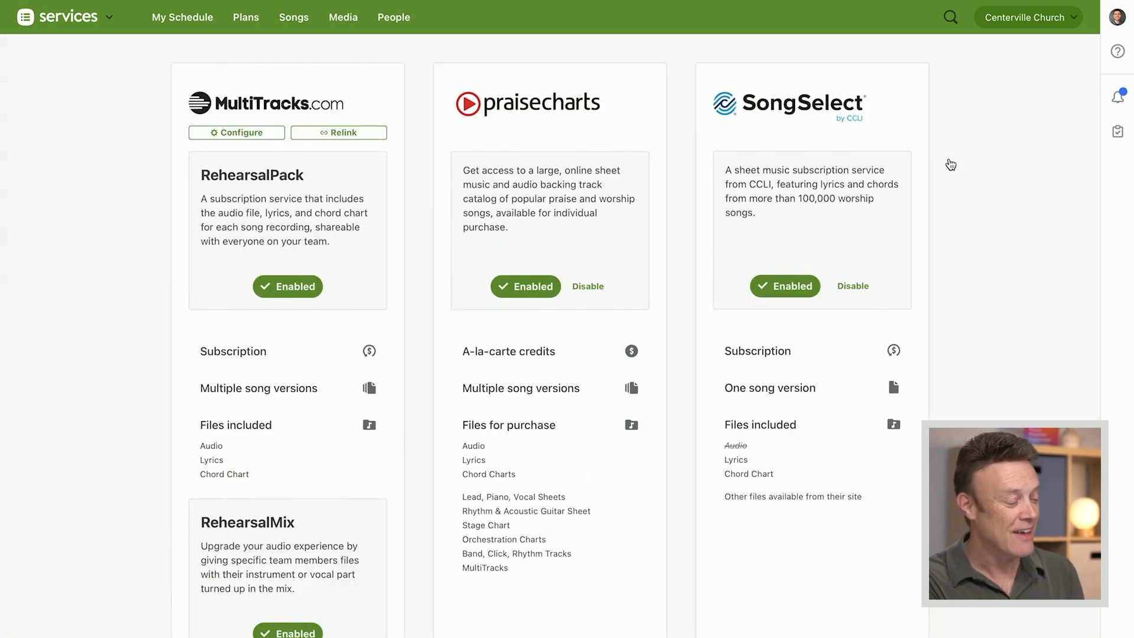
mouse_move(518, 108)
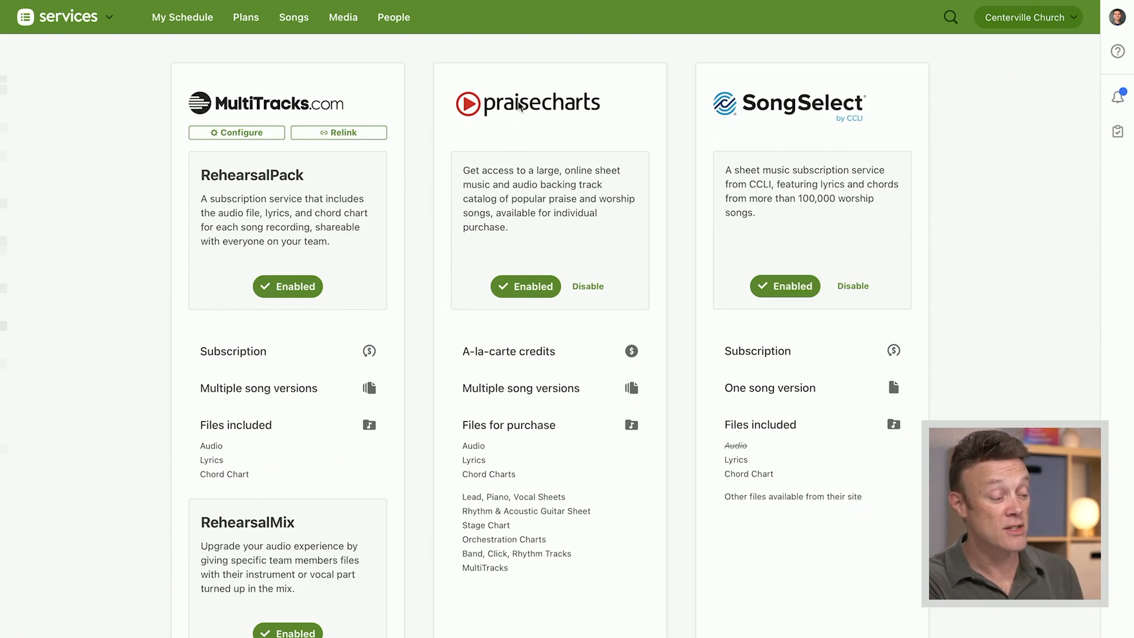
mouse_move(981, 122)
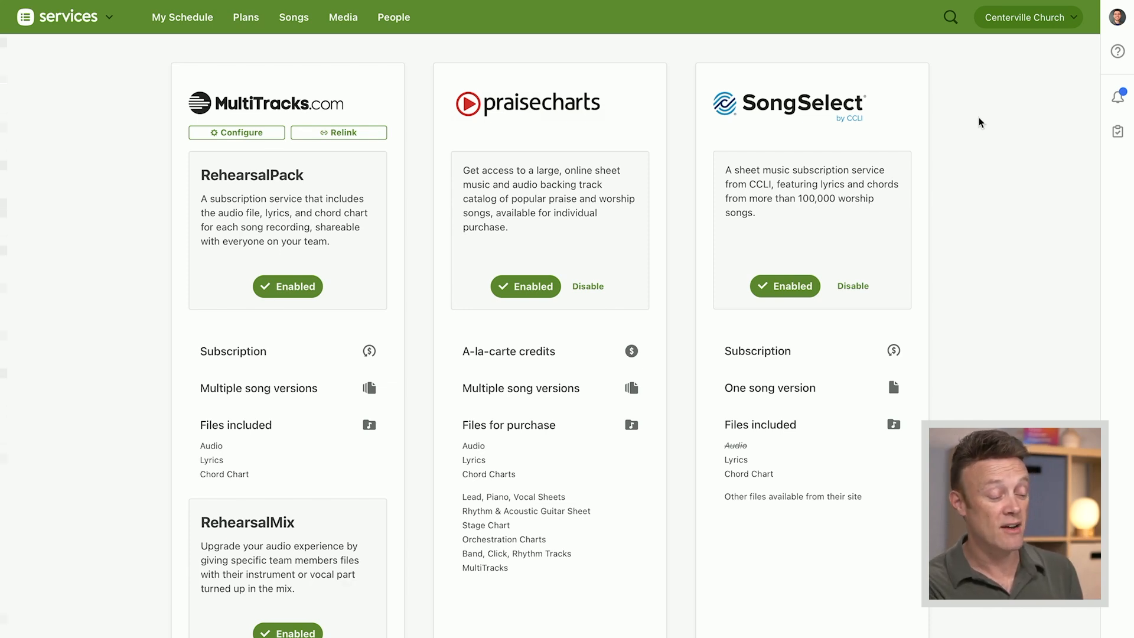
mouse_move(827, 228)
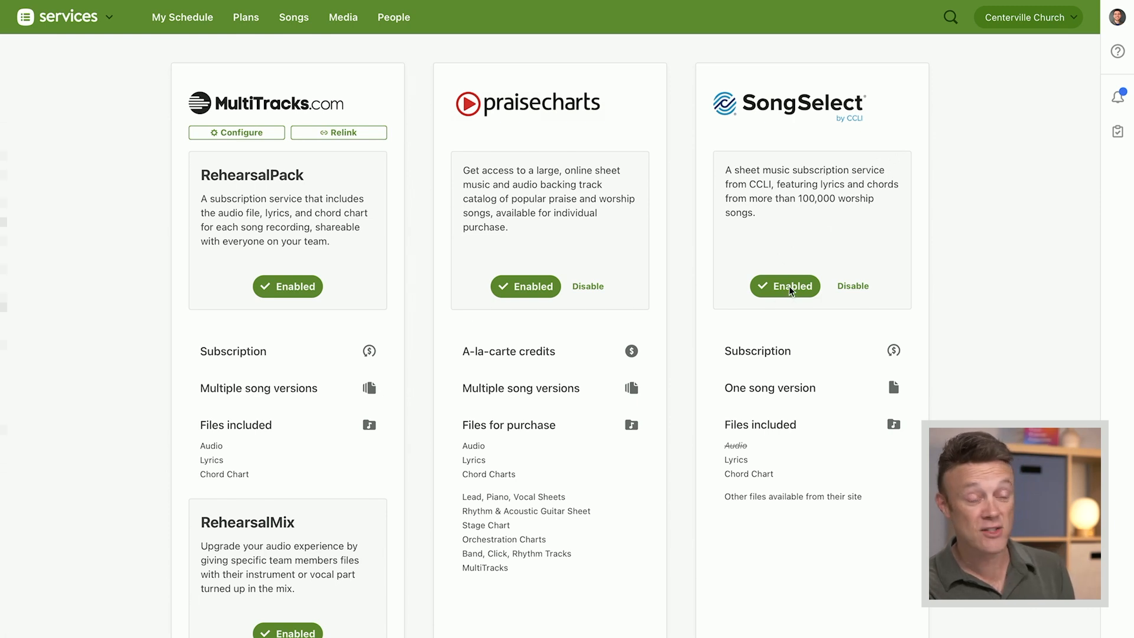
mouse_move(394, 213)
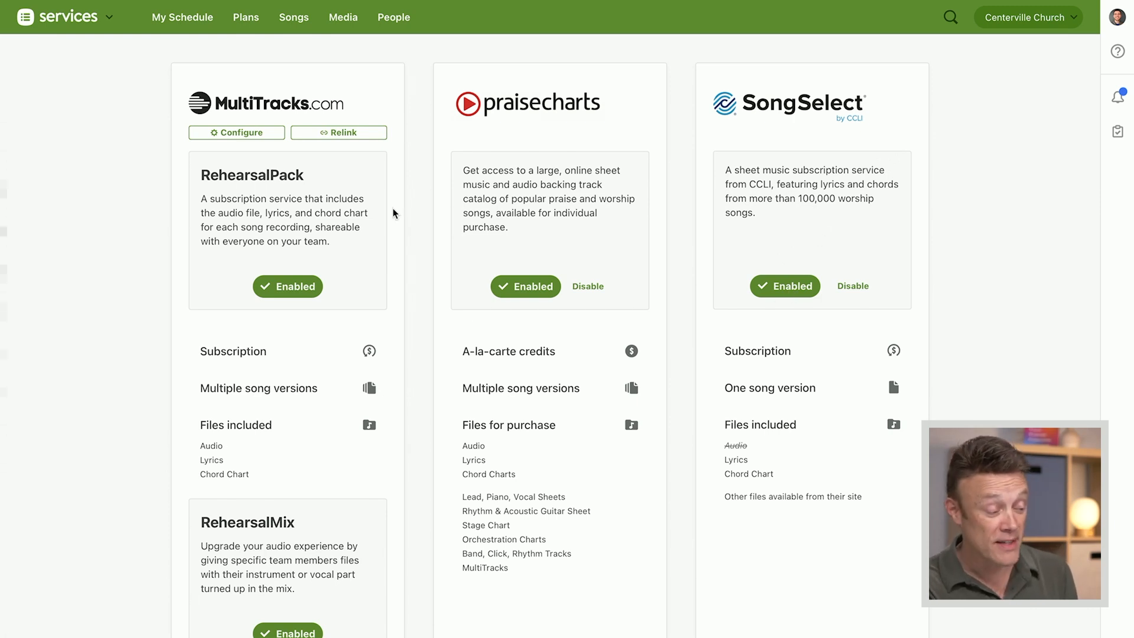
mouse_move(784, 292)
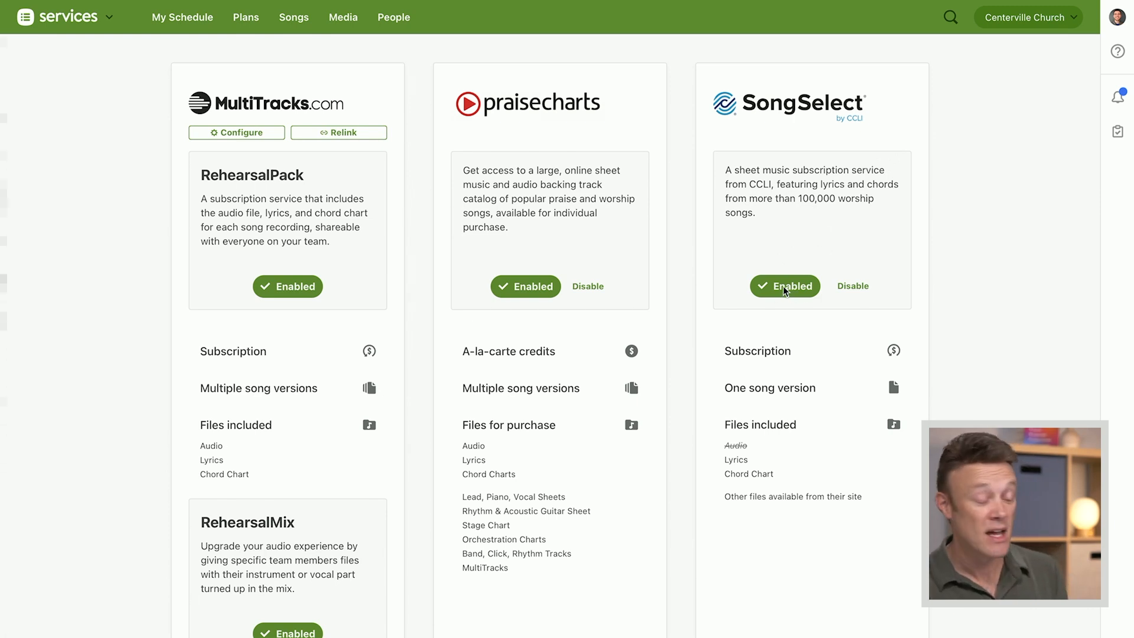
mouse_move(801, 197)
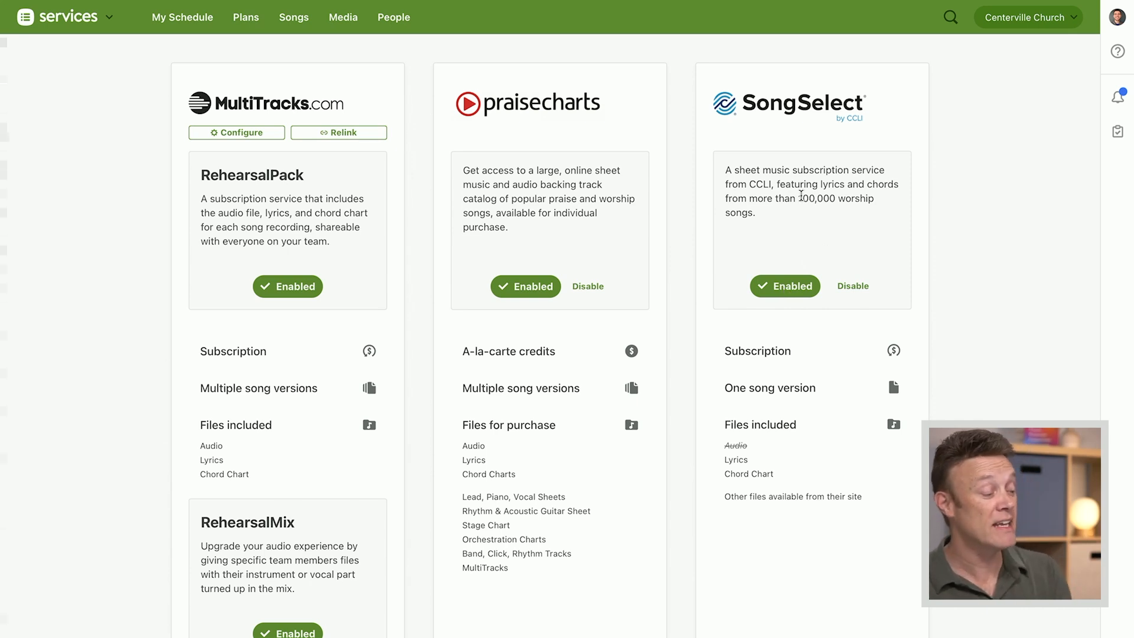
mouse_move(293, 16)
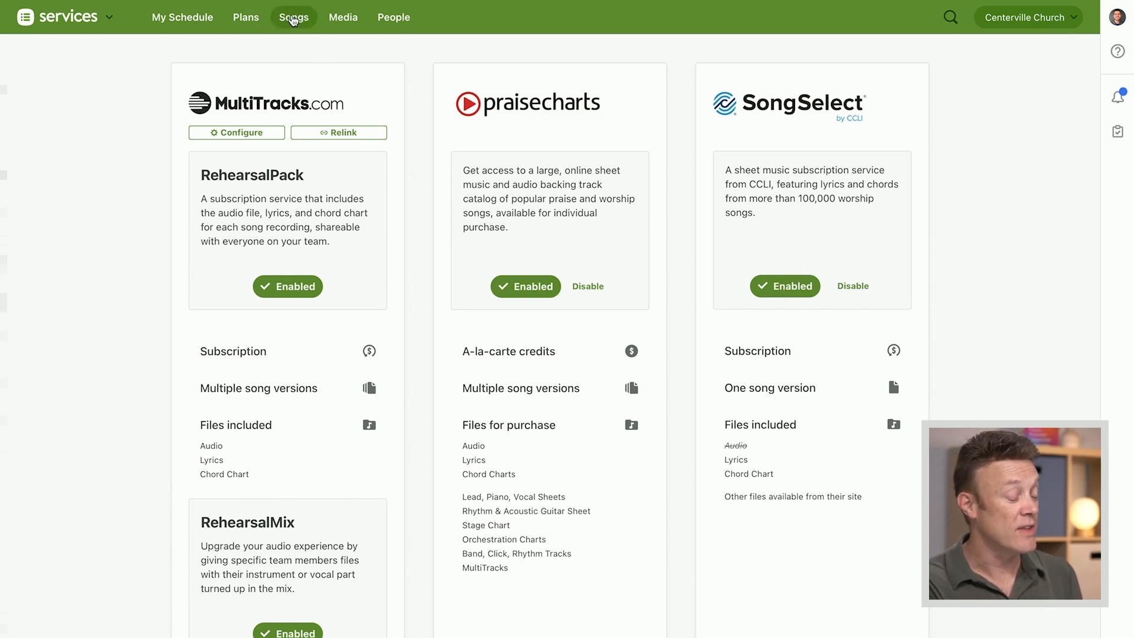
- Filter the Songs library by the text 'who' to find Who You Say I Am
left_click(294, 17)
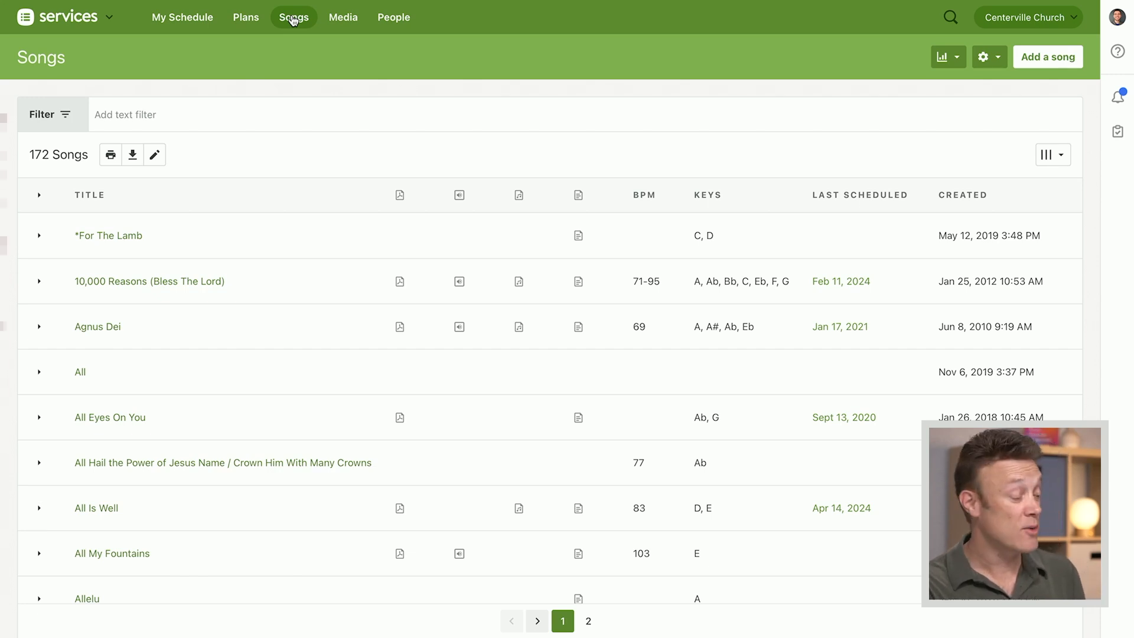
mouse_move(175, 115)
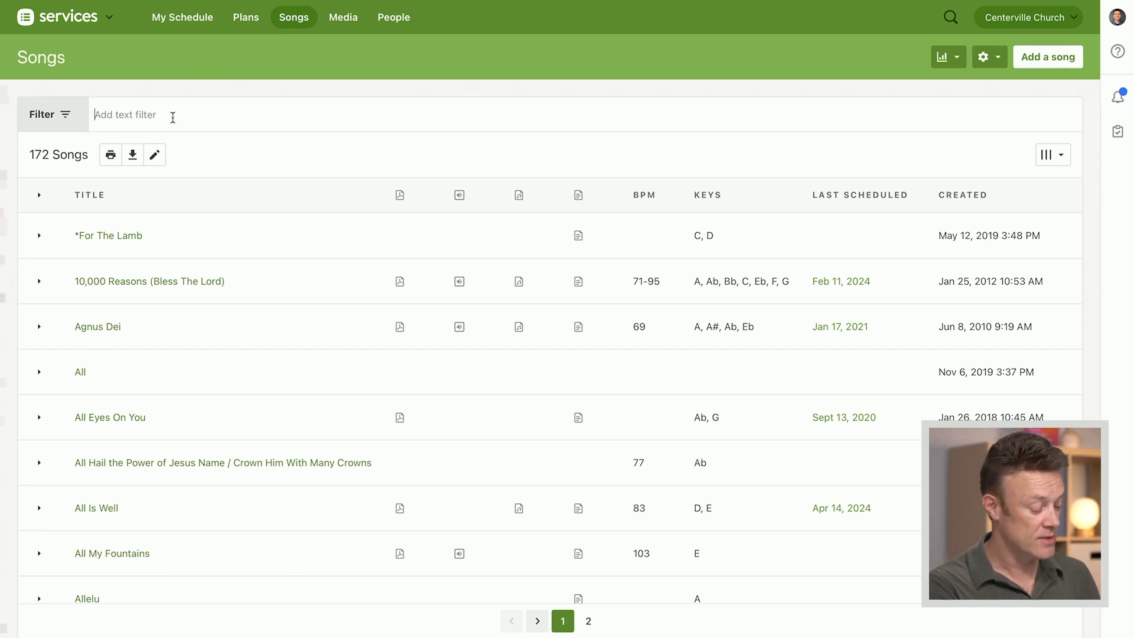
type("who you say")
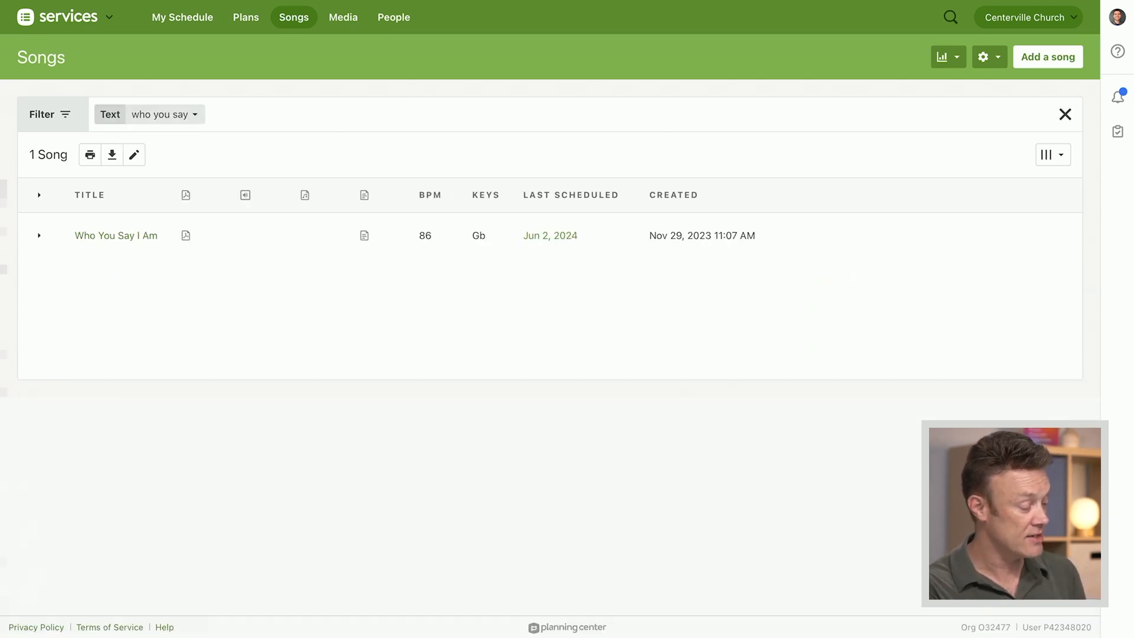
mouse_move(116, 235)
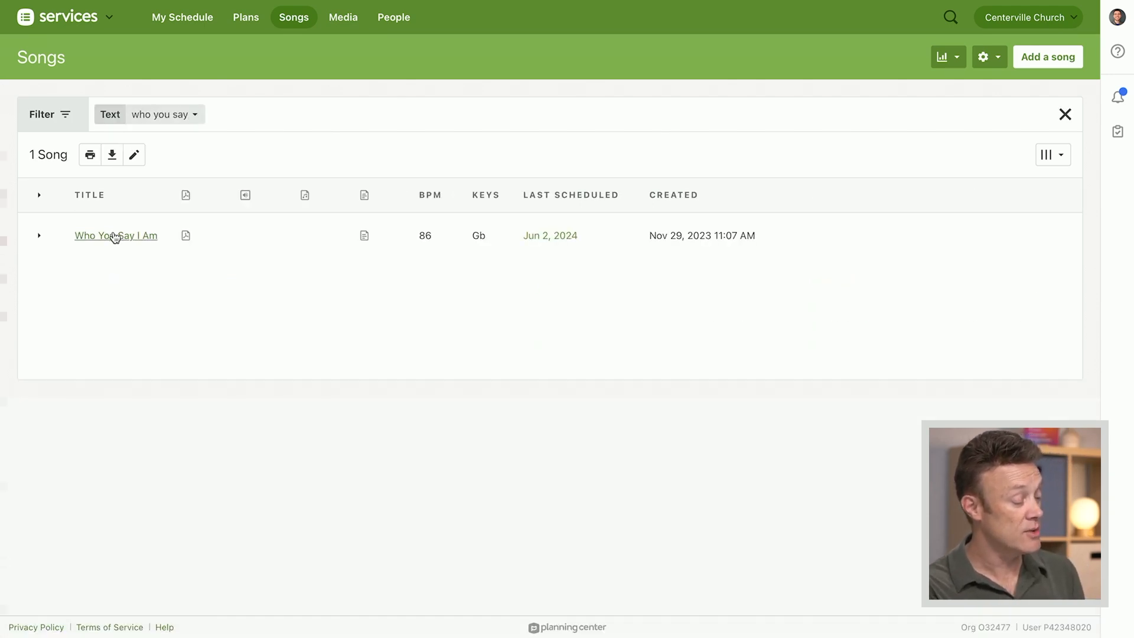
- Open the Who You Say I Am song page with its Hillsong Worship arrangement
left_click(116, 235)
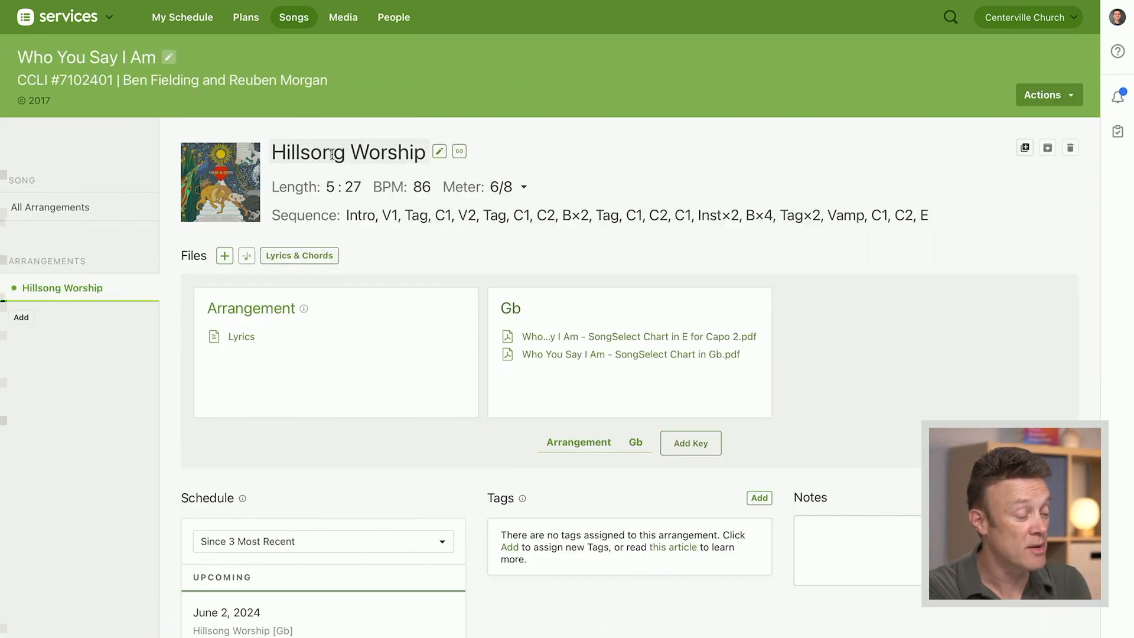
mouse_move(106, 291)
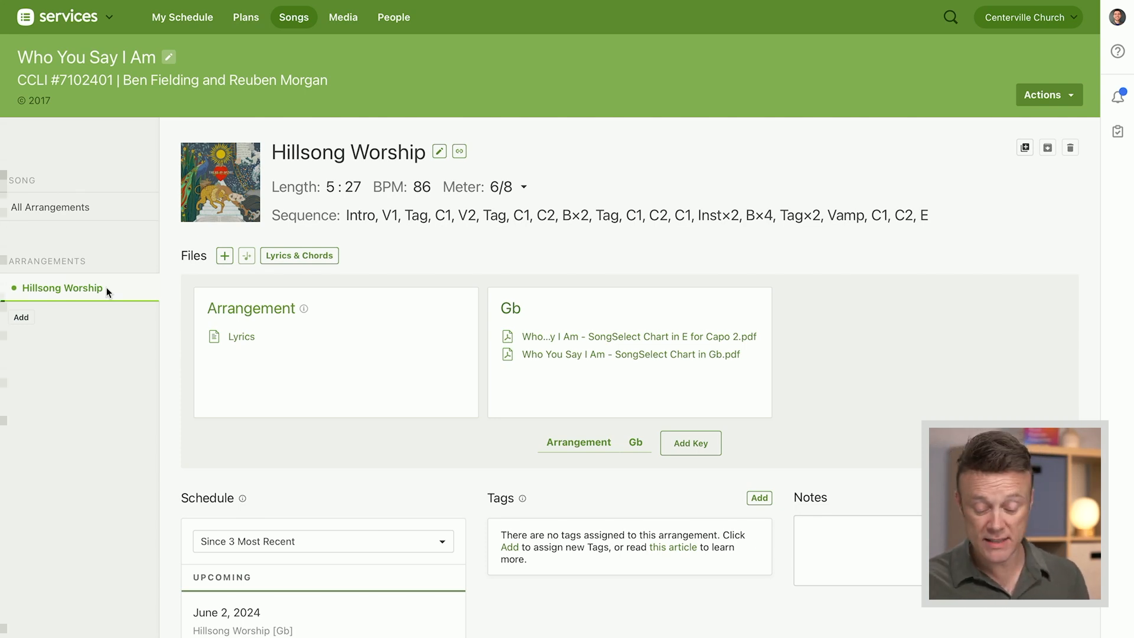
mouse_move(30, 320)
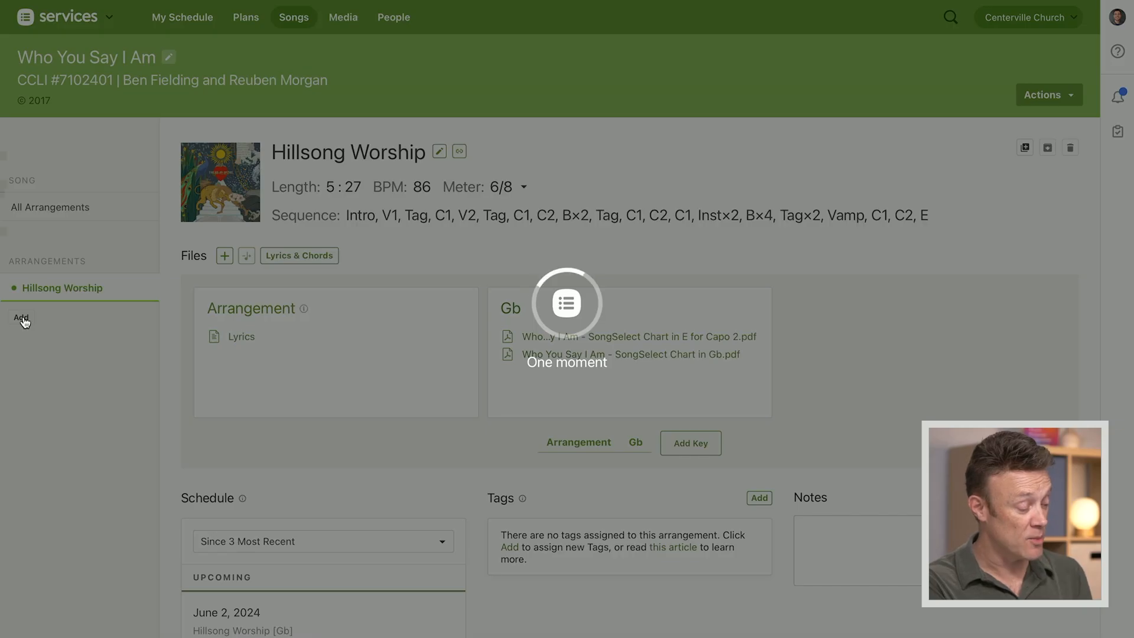
- Create a new arrangement named 'Acoustic' for the song
left_click(22, 317)
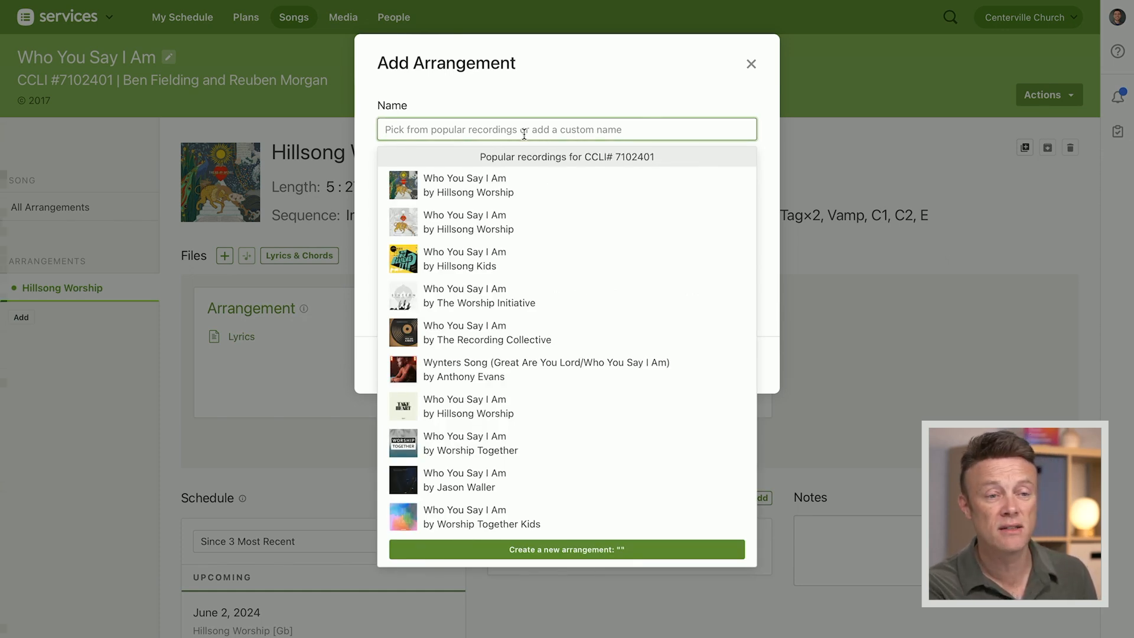
type("Acoustic")
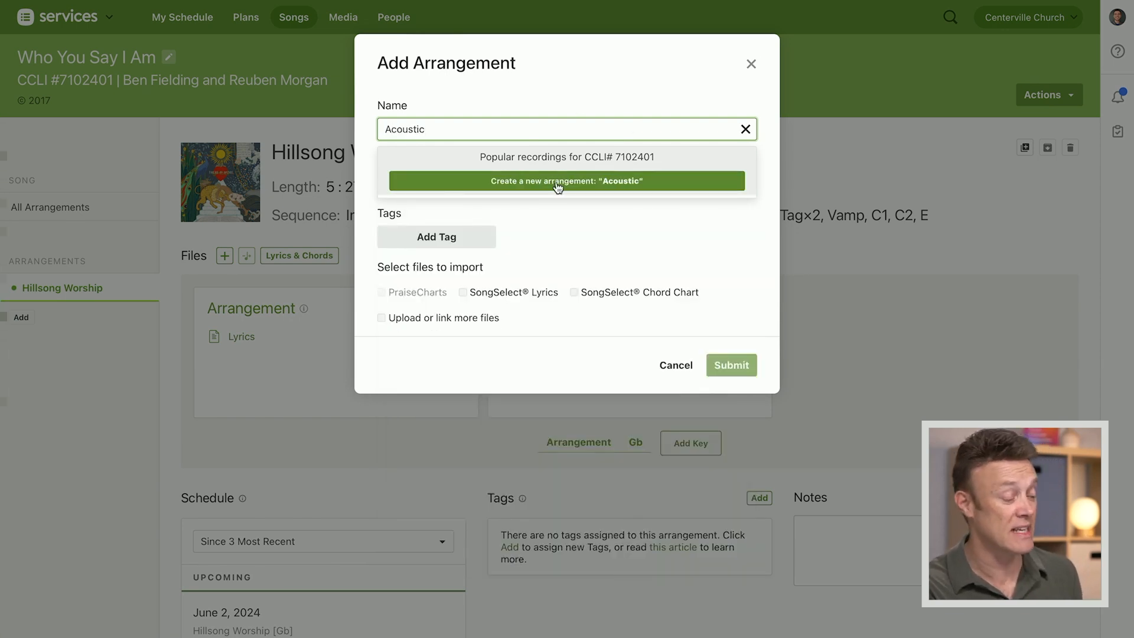
left_click(566, 180)
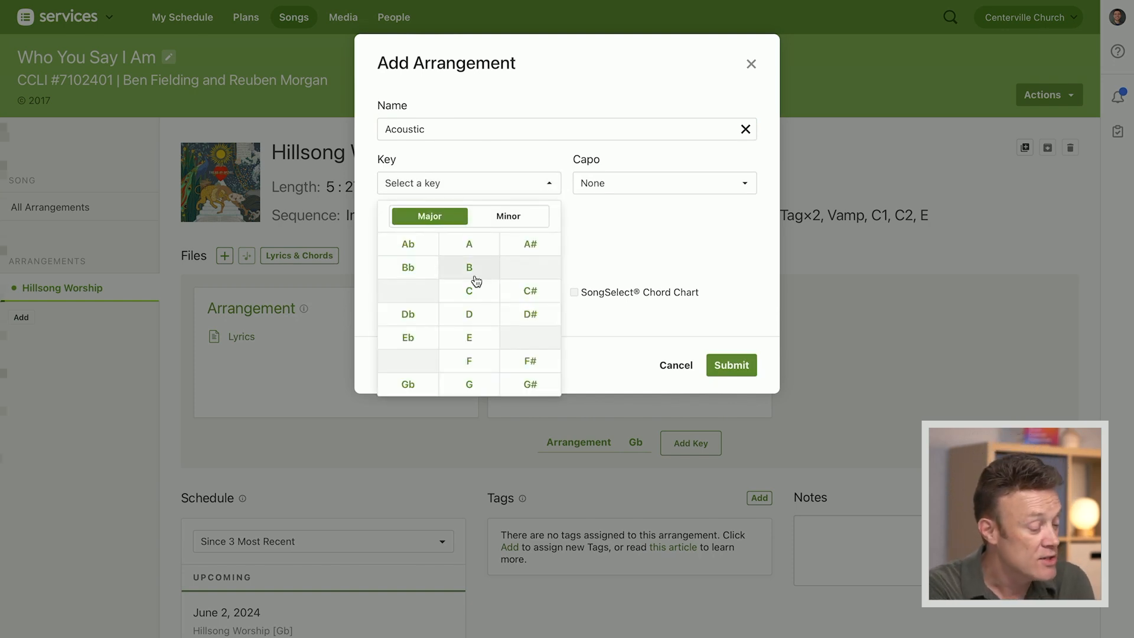
- Set the Acoustic arrangement's key to D, include SongSelect lyrics, and submit it
left_click(469, 315)
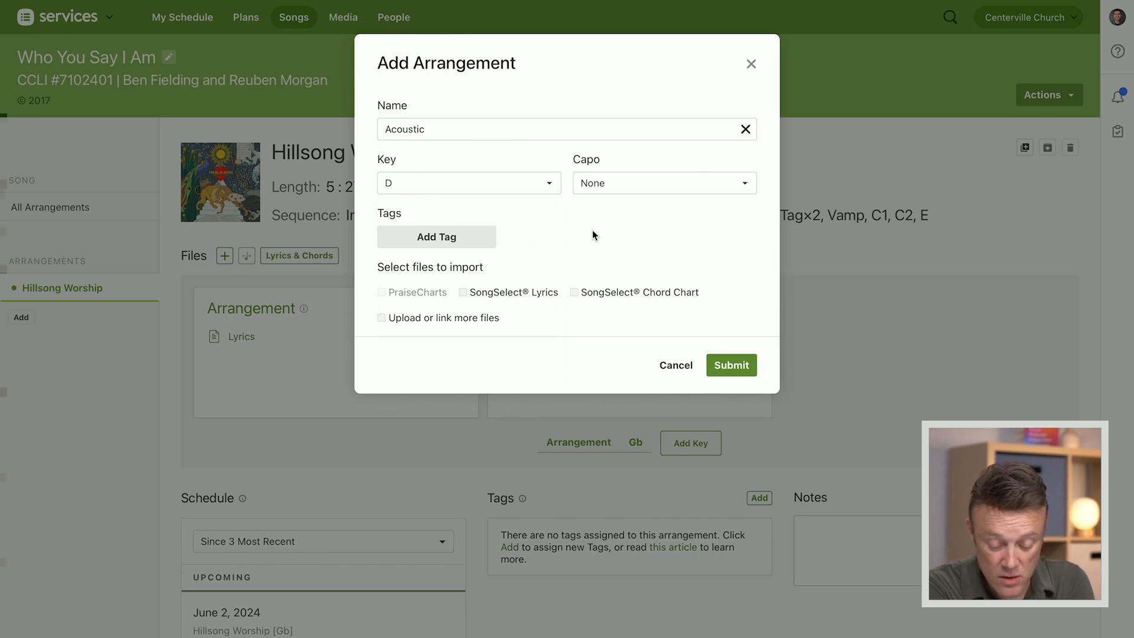
left_click(462, 292)
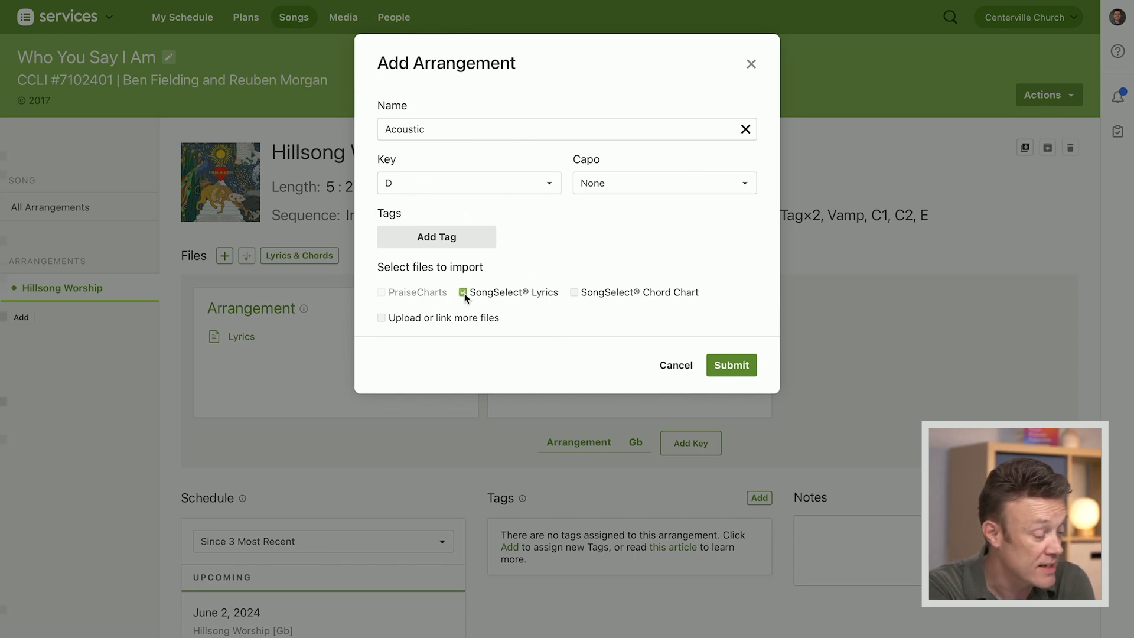
mouse_move(731, 365)
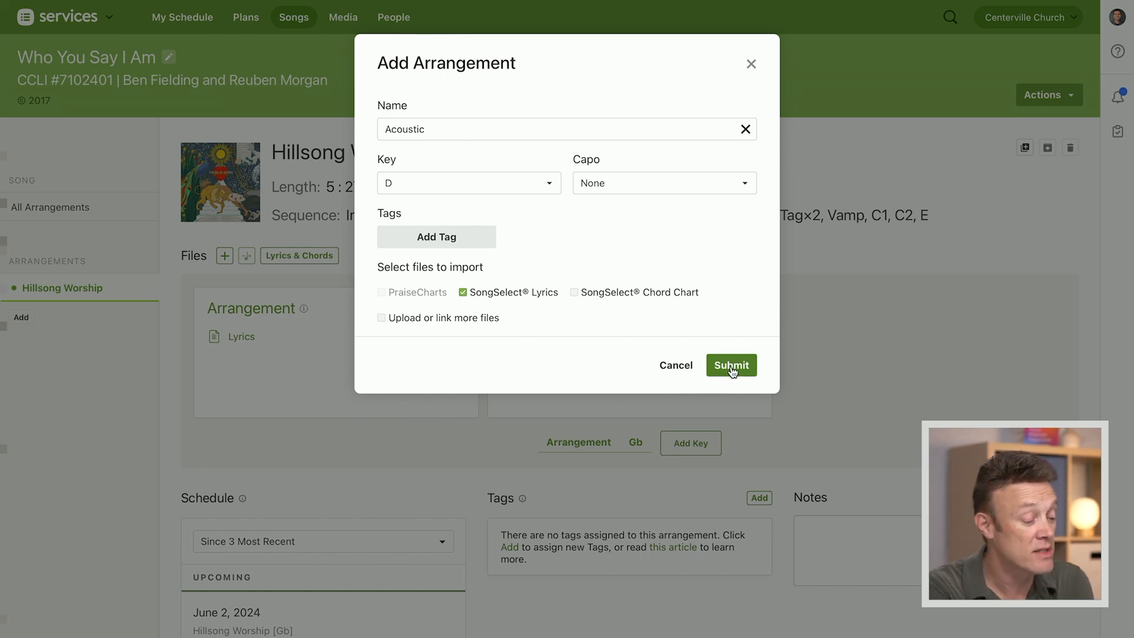
left_click(730, 365)
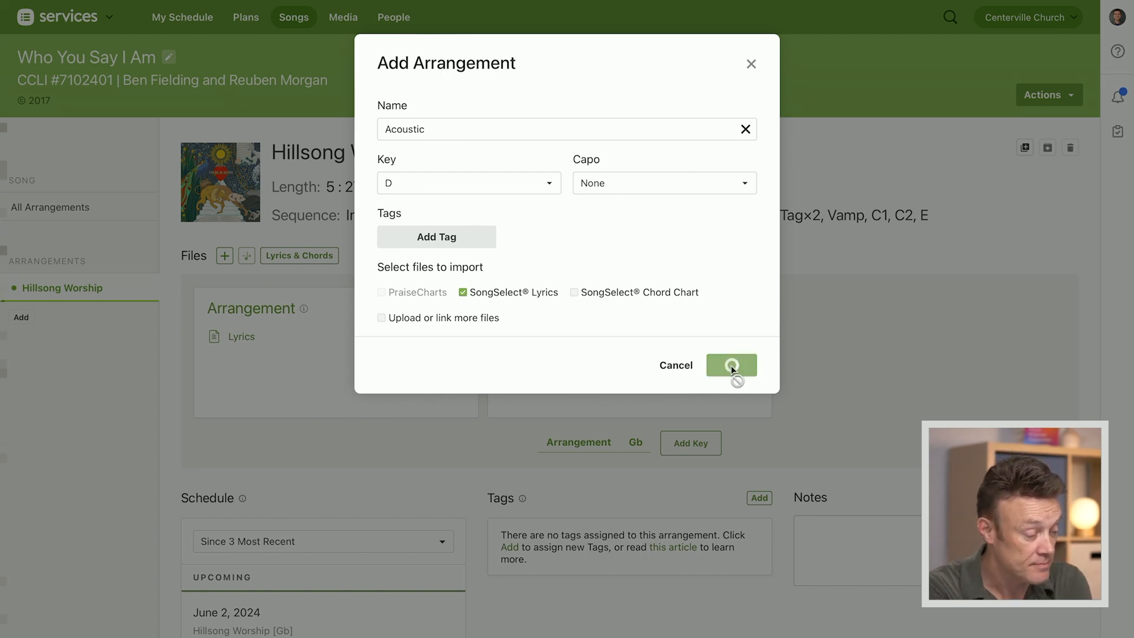
left_click(730, 365)
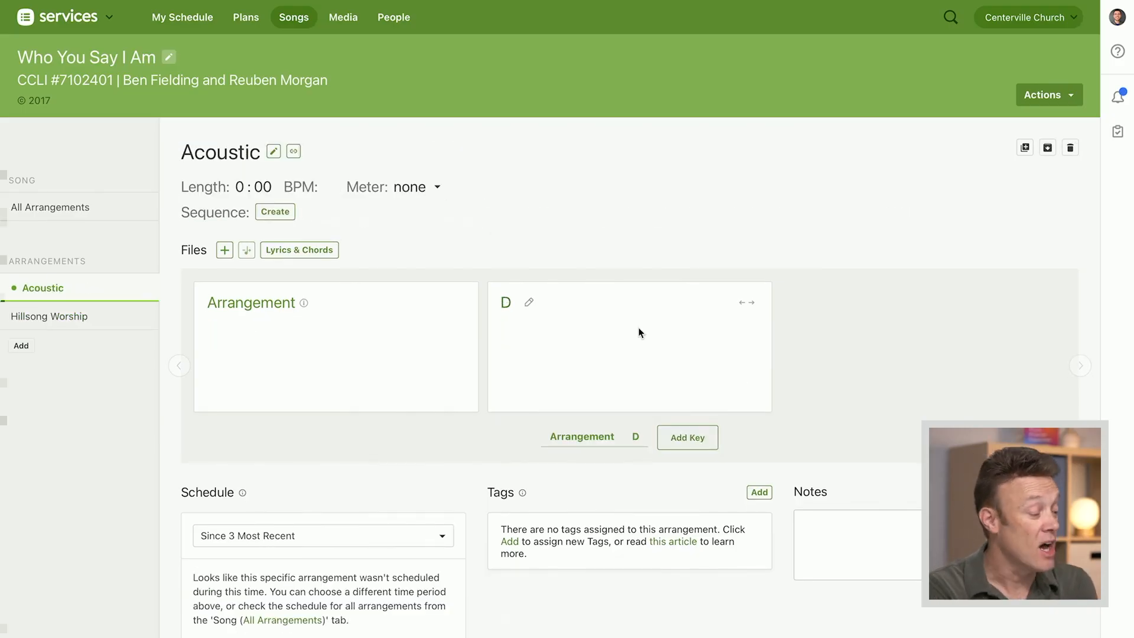
mouse_move(146, 232)
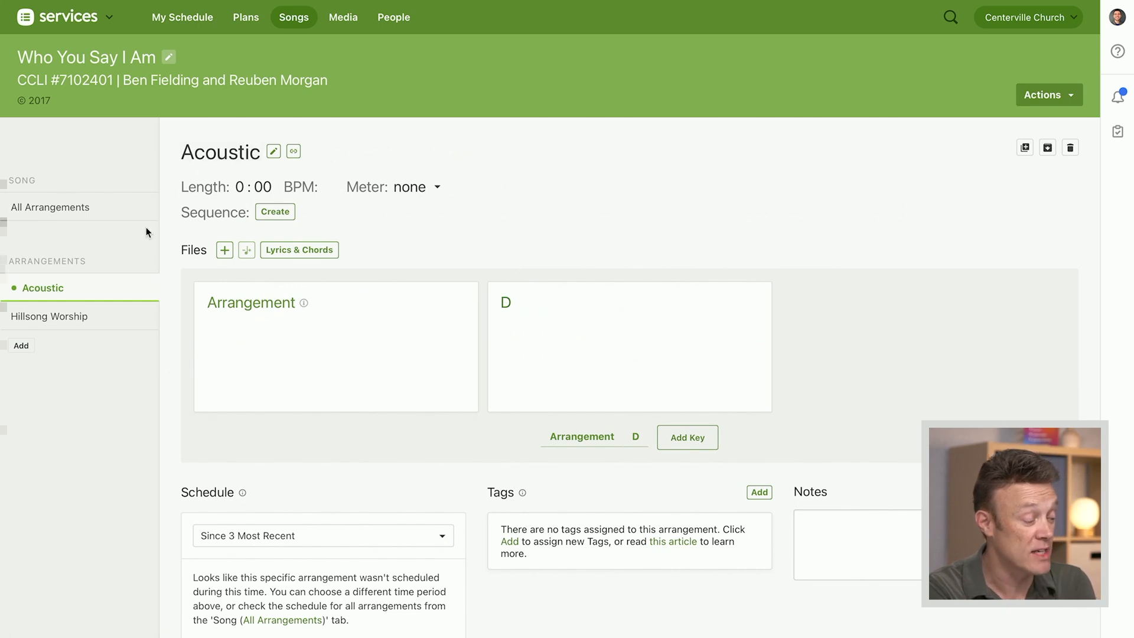
mouse_move(38, 281)
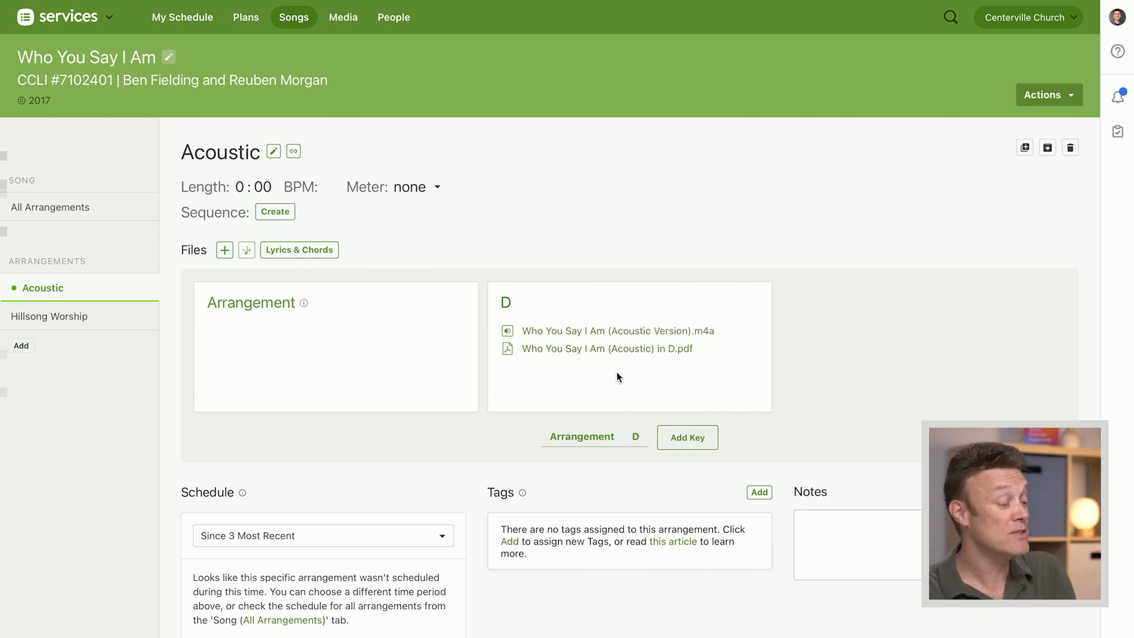
mouse_move(140, 131)
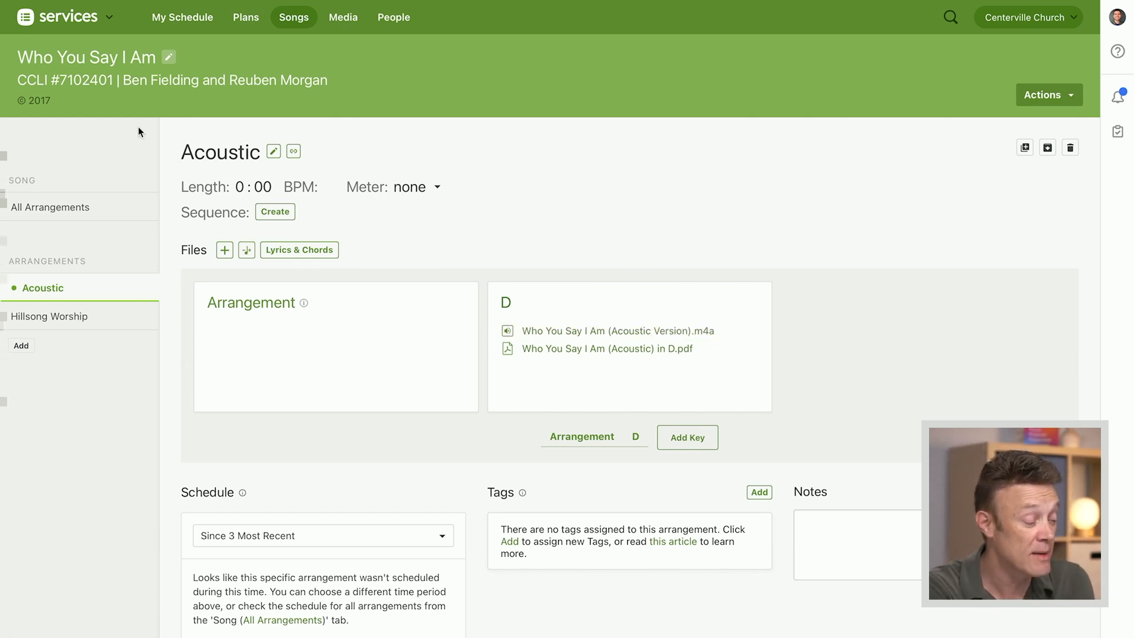
mouse_move(569, 311)
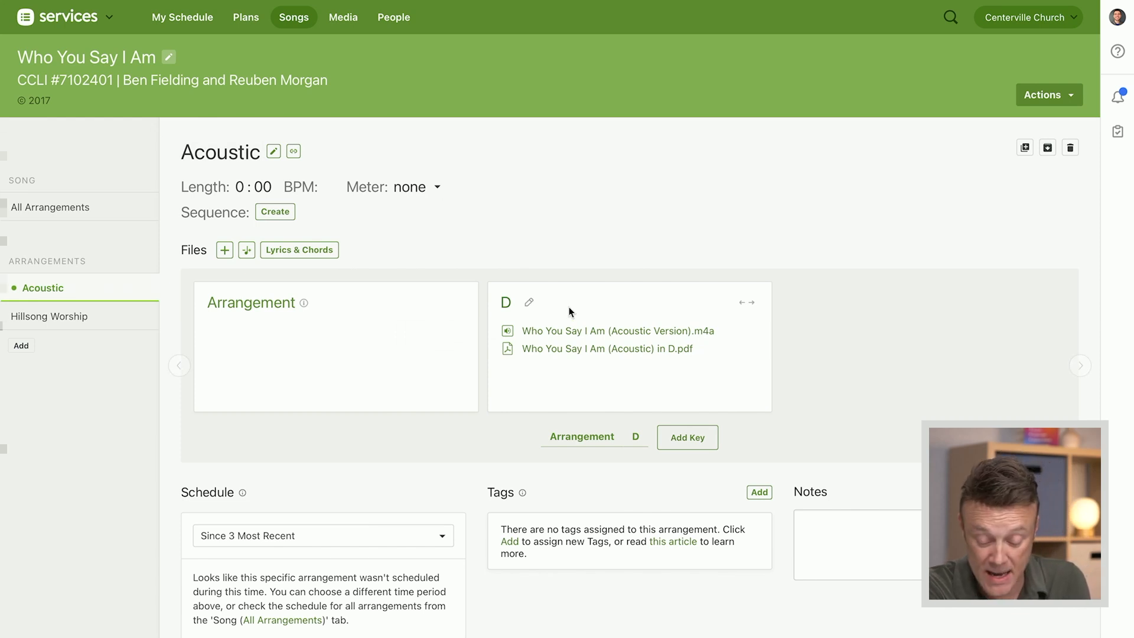
mouse_move(582, 276)
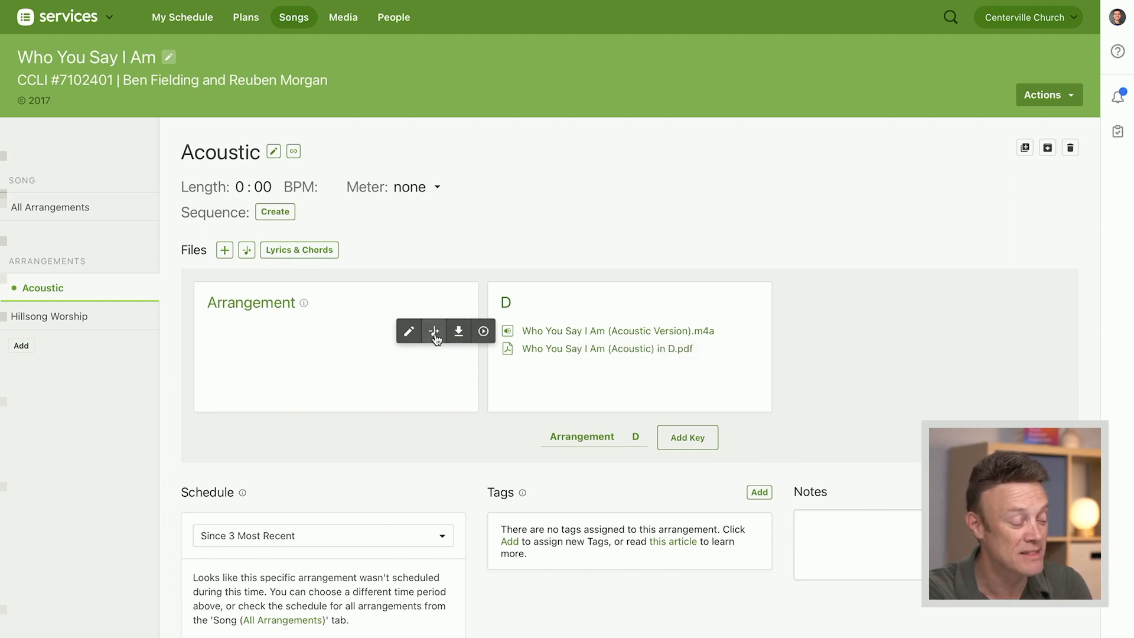
- Transpose the Acoustic Version .m4a audio down from D to C
left_click(434, 331)
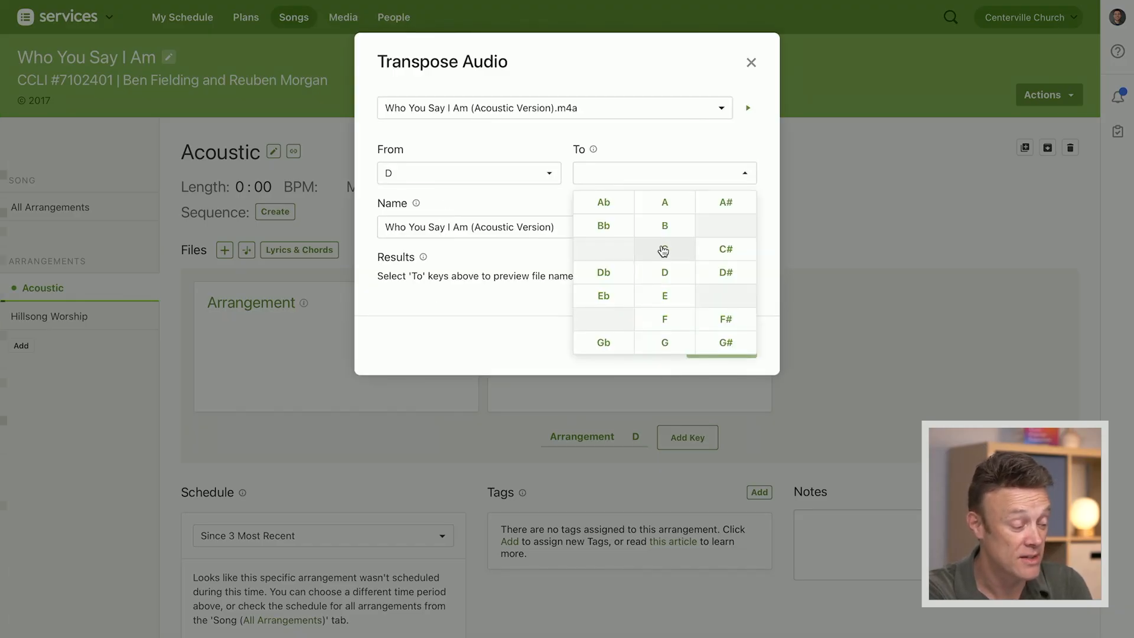
left_click(664, 249)
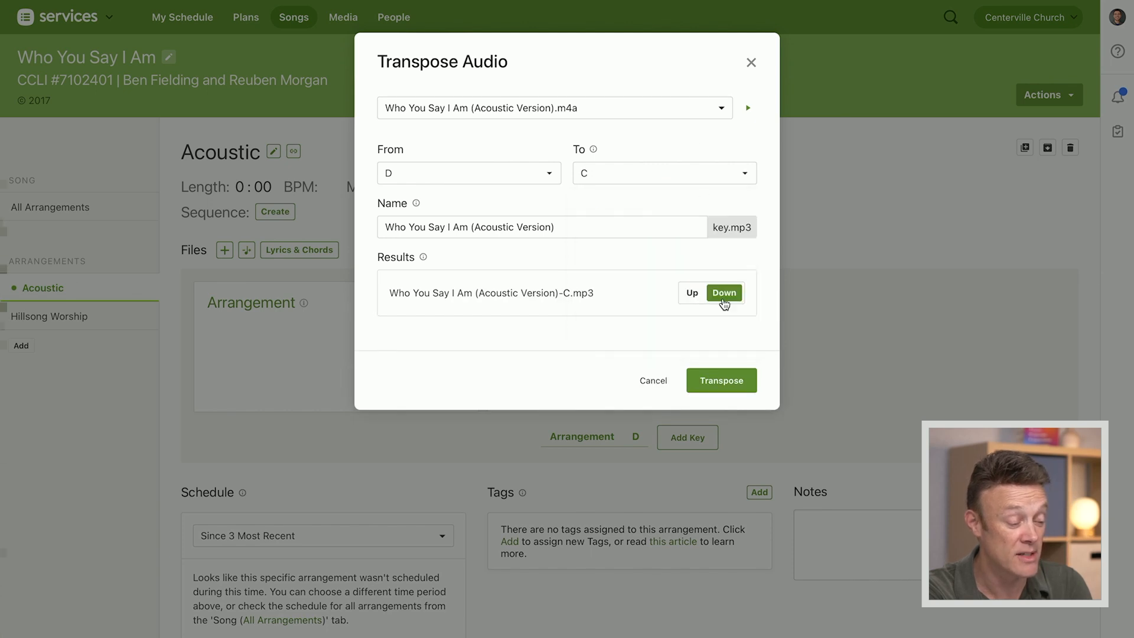
mouse_move(688, 333)
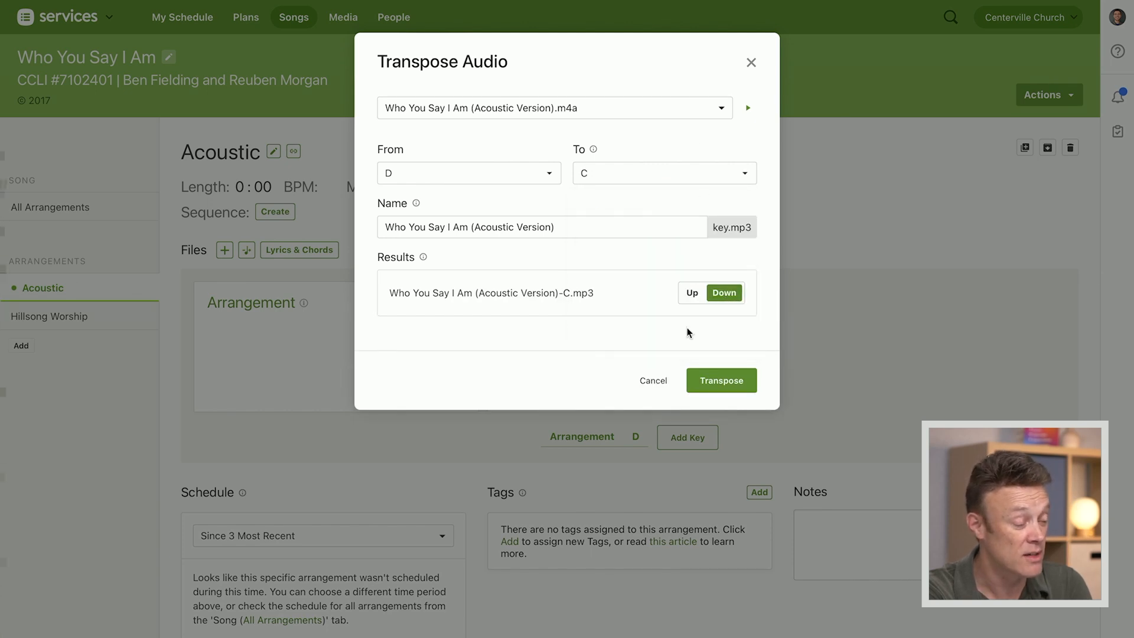
left_click(719, 380)
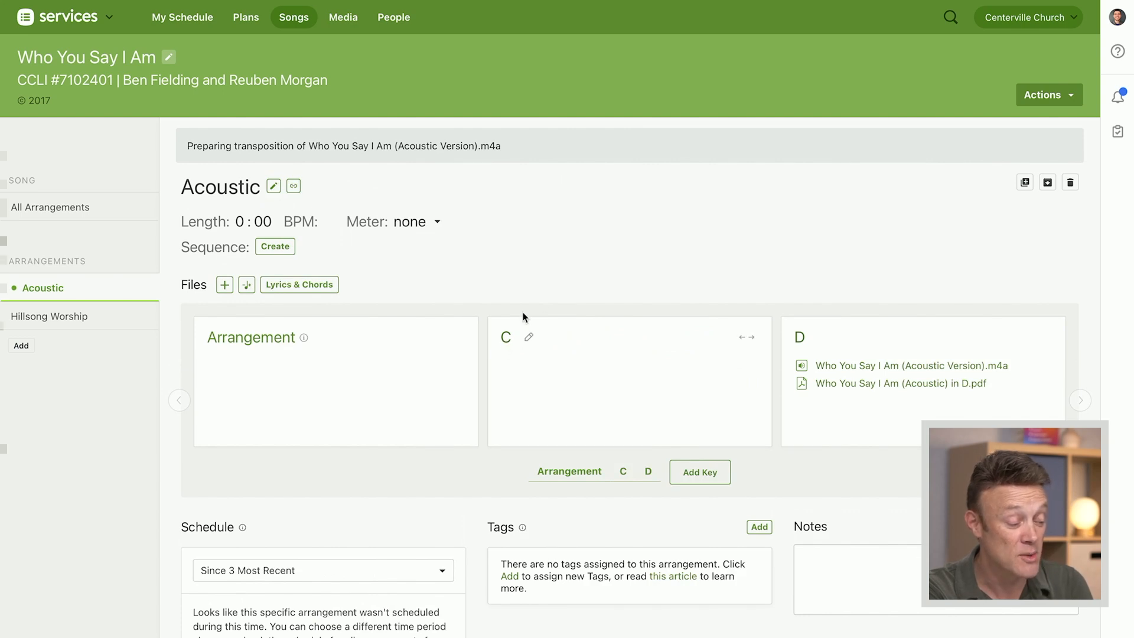
mouse_move(563, 299)
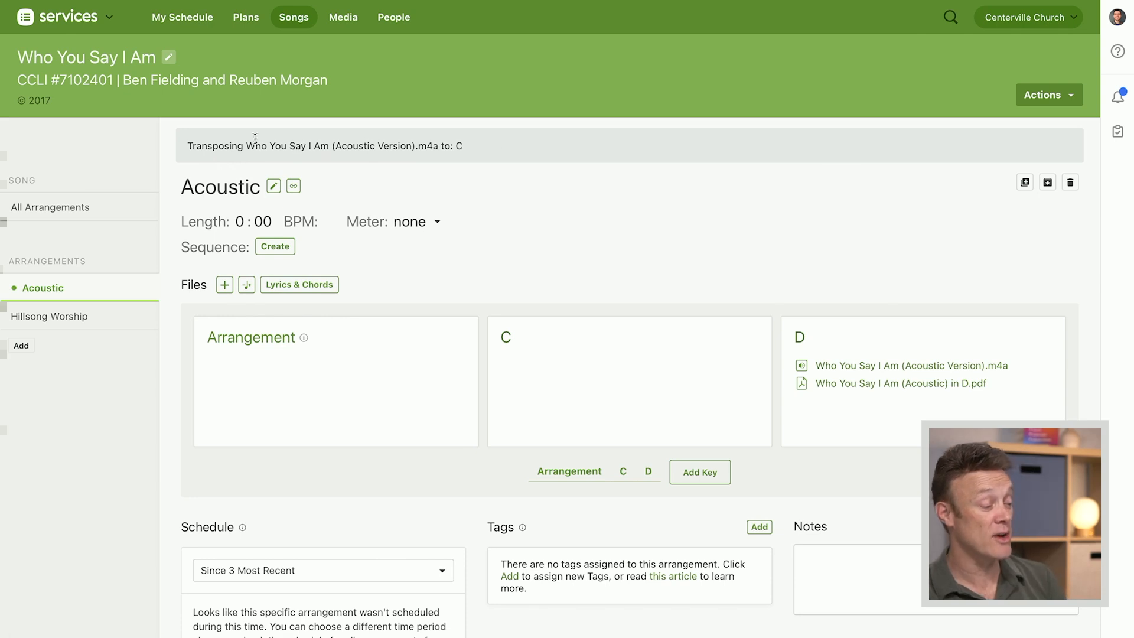
mouse_move(574, 169)
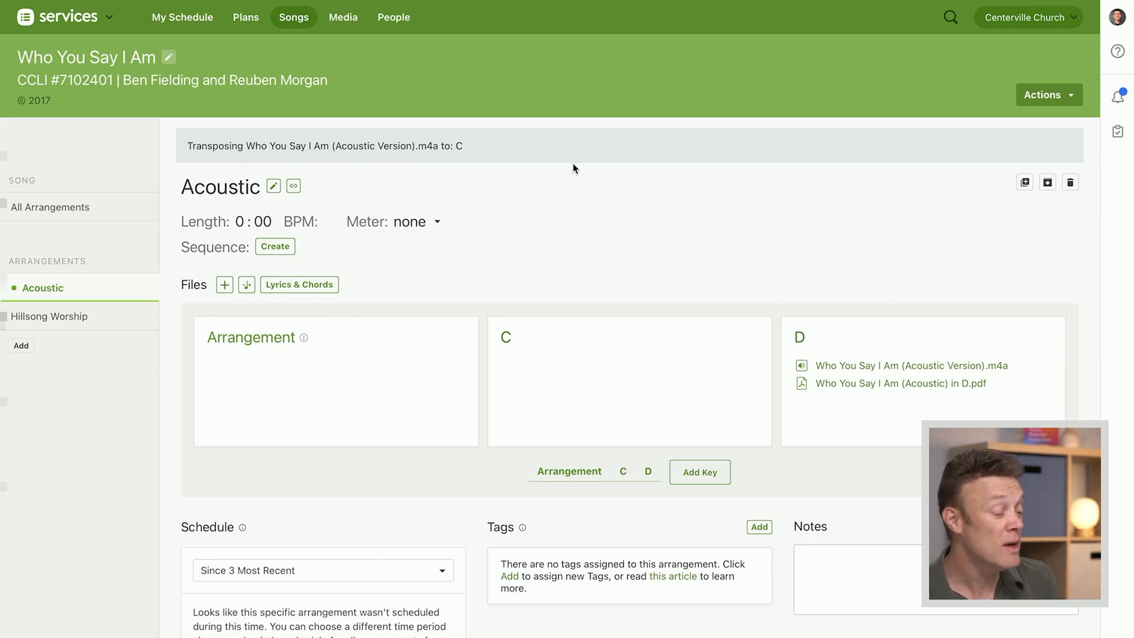
mouse_move(605, 296)
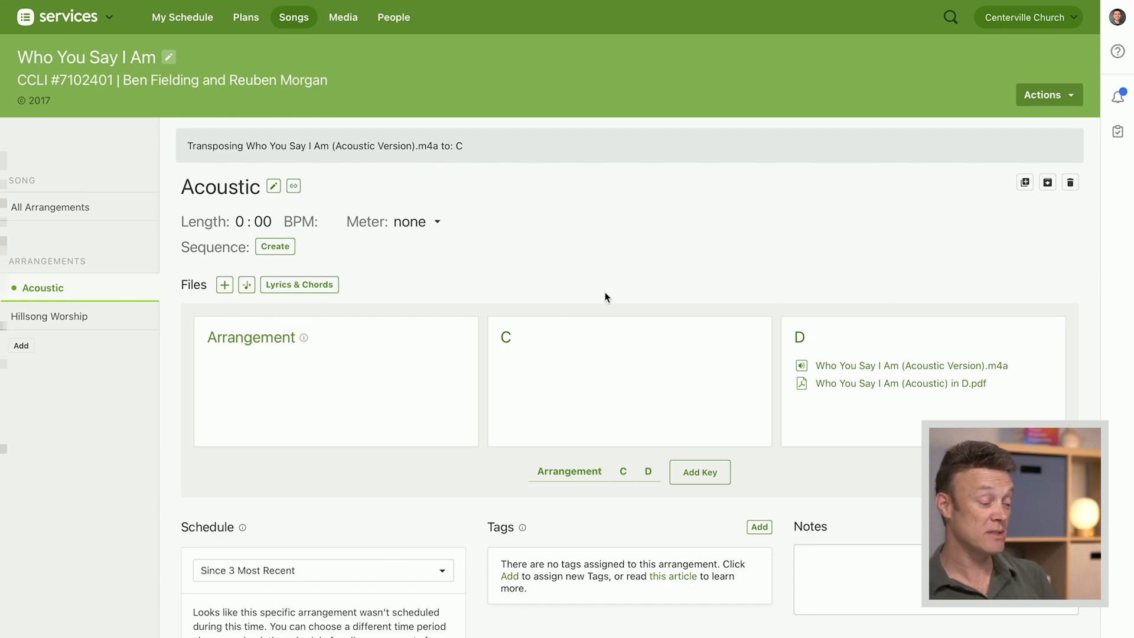